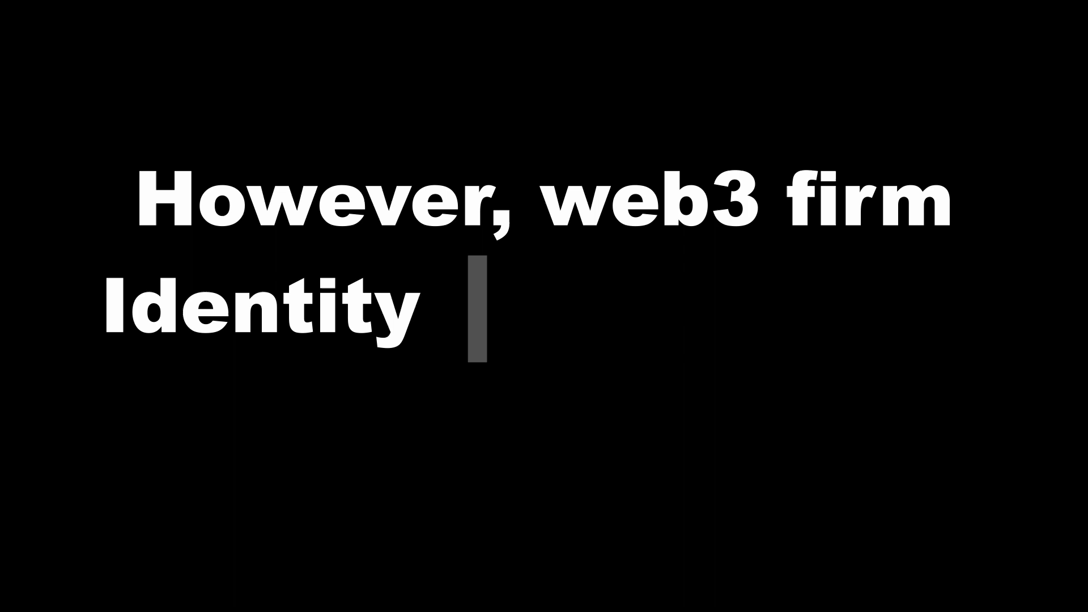
{"action": "type", "text": "Labs recently launched NFID"}
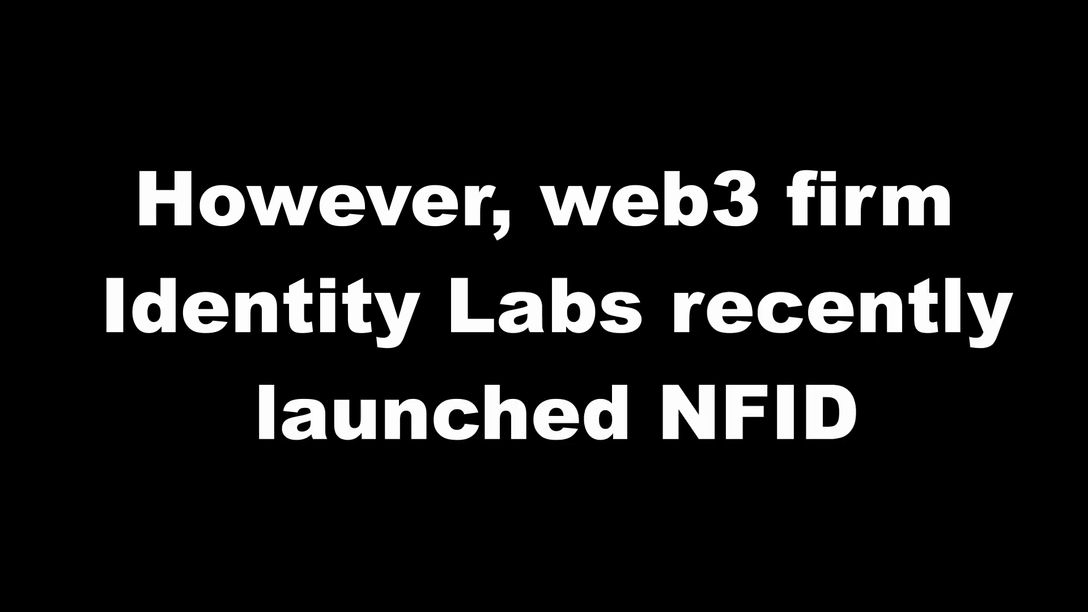